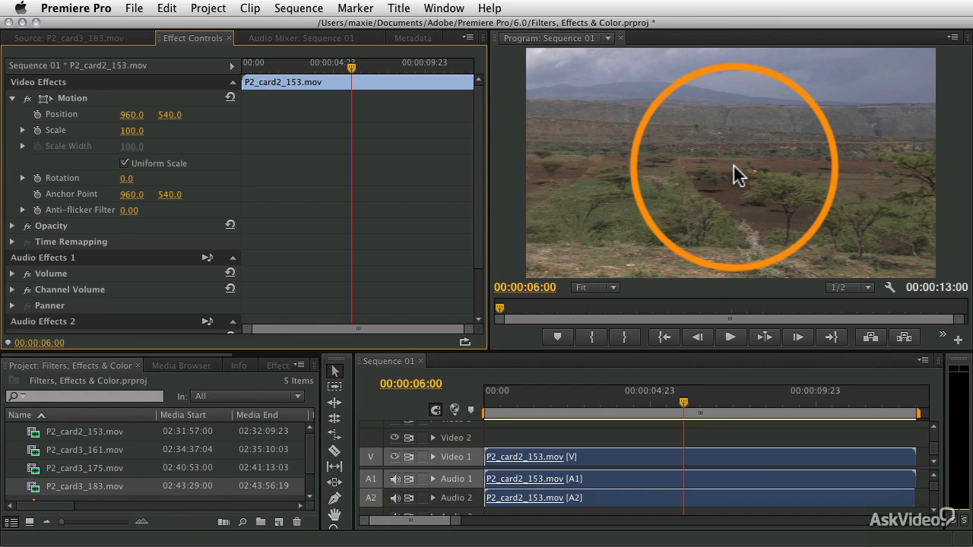
Show the Effects panel with the Video Effects folders from Adjust through Generate.
{"action": "left_click", "coordinate": [277, 365]}
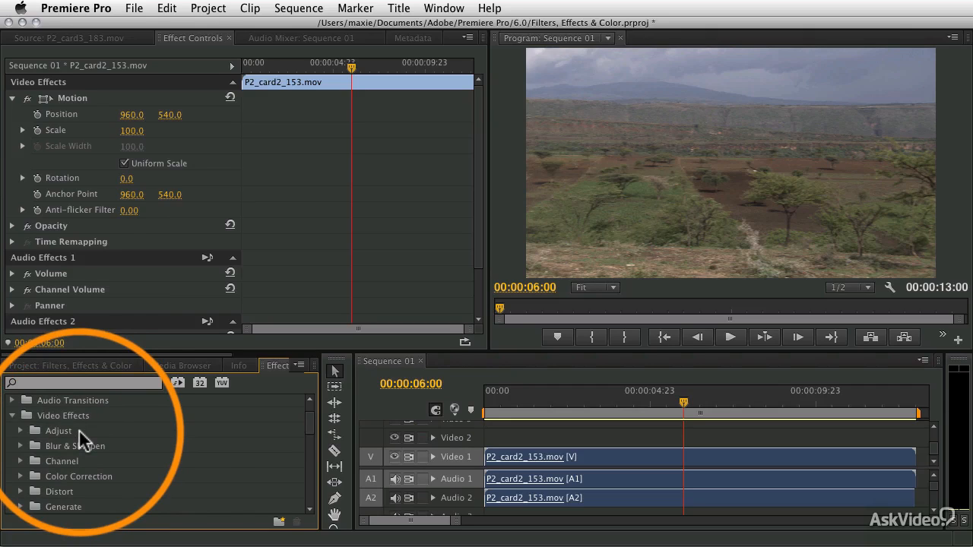
{"action": "mouse_move", "coordinate": [89, 435]}
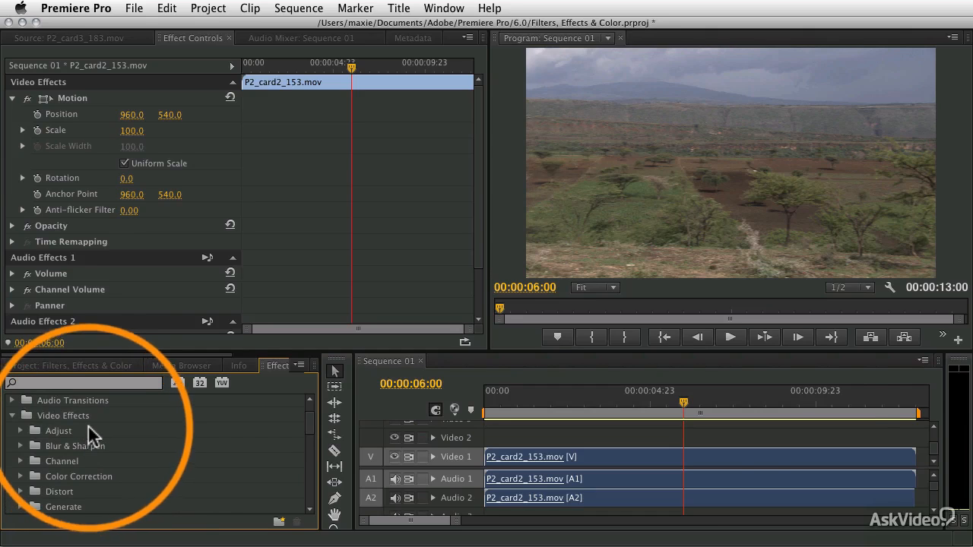